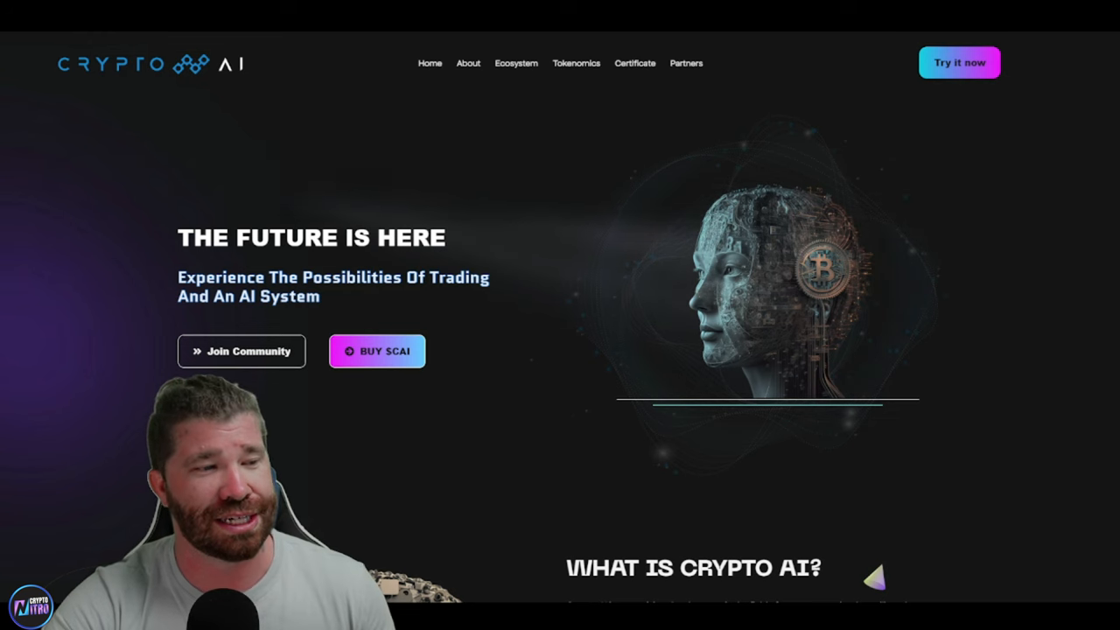
Scroll to 'What Is Crypto AI?' and highlight the sentence about advanced algorithms
double_click(310, 237)
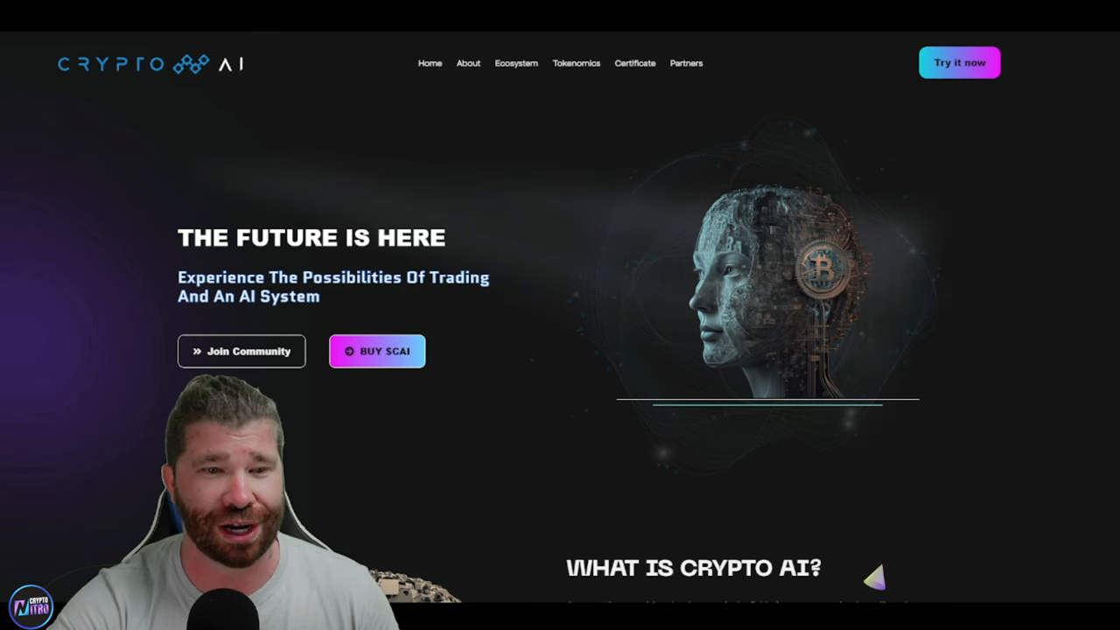
scroll(down, 3)
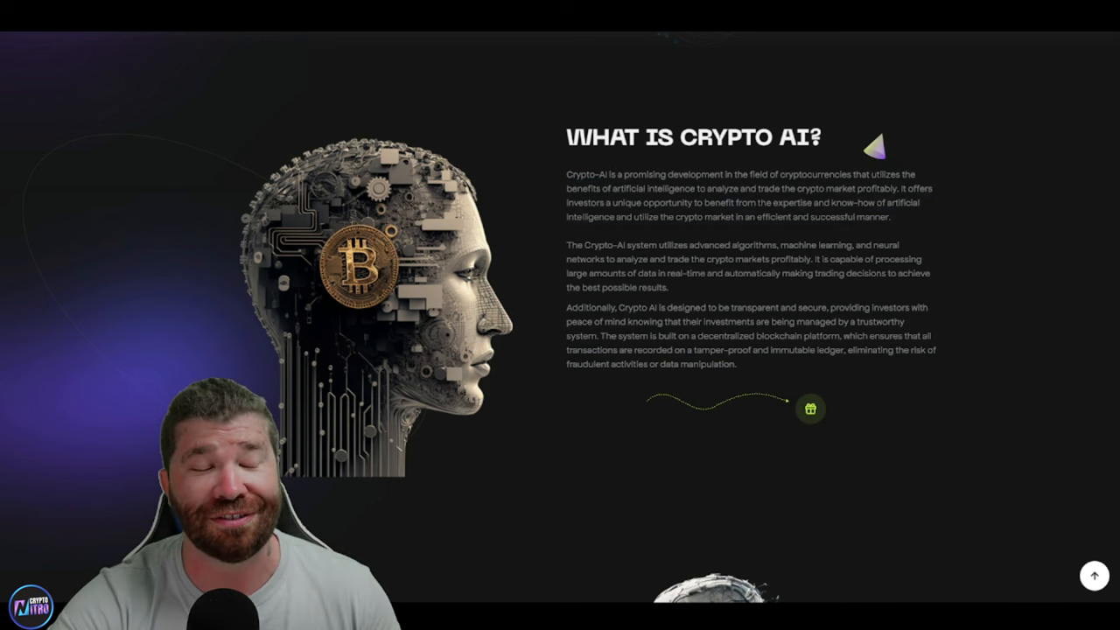
double_click(595, 245)
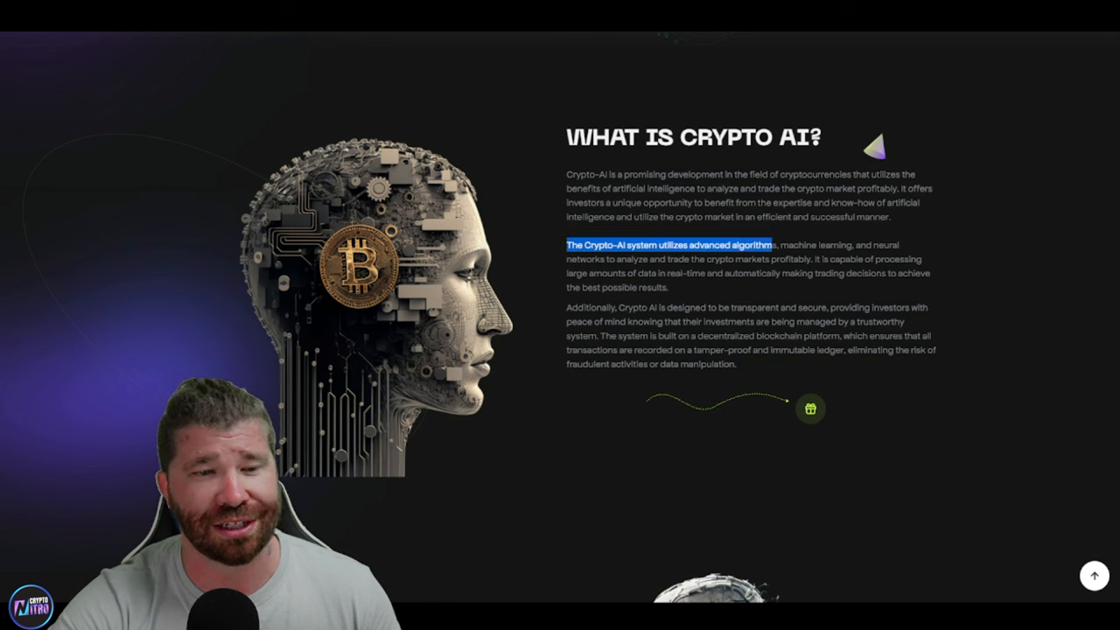
drag(772, 245, 834, 245)
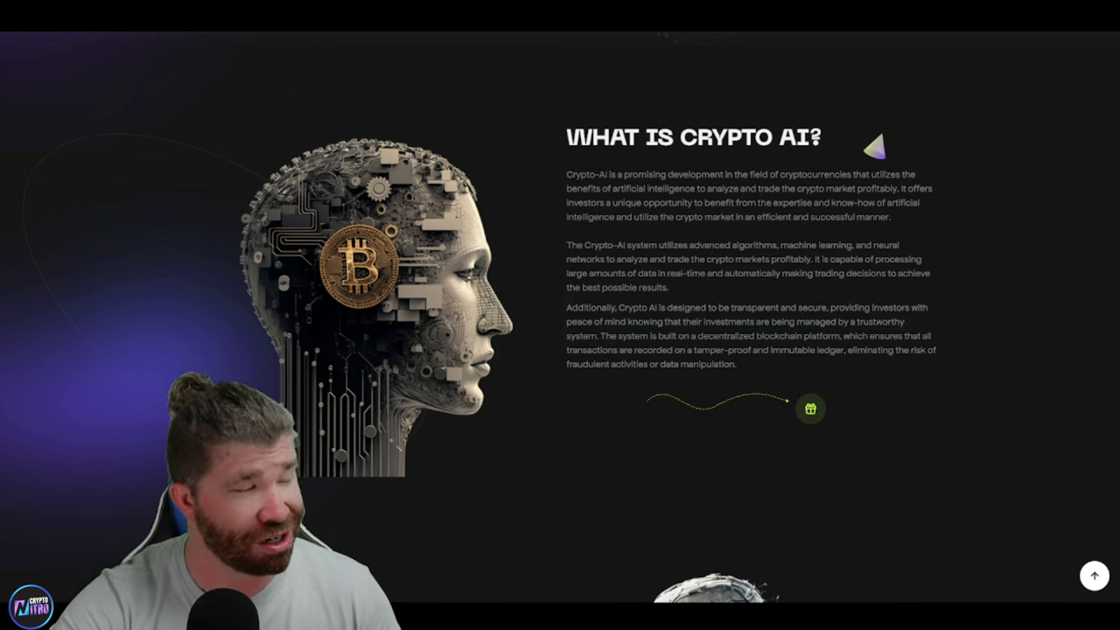
Scroll to the future-of-investing section and highlight the sentence about user-friendly interfaces
scroll(down, 3)
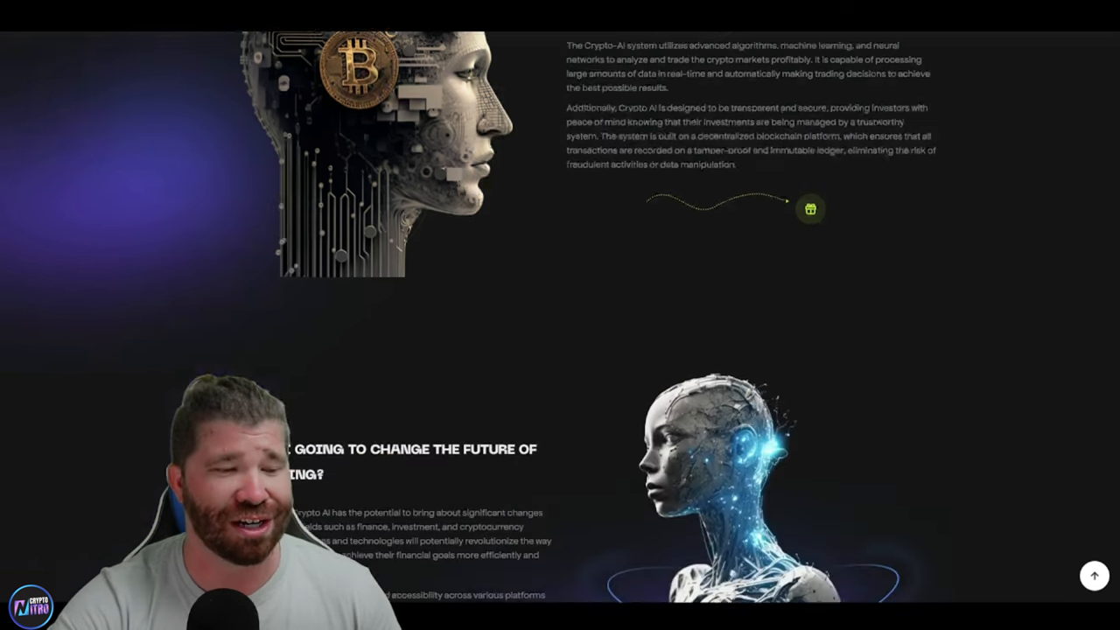
scroll(down, 3)
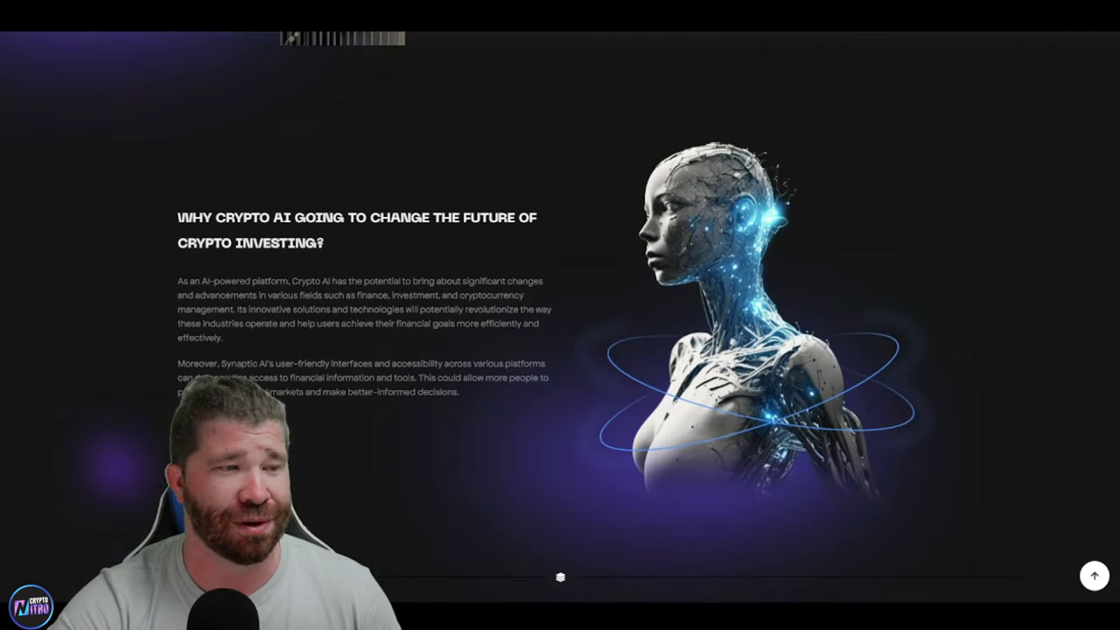
drag(177, 217, 354, 217)
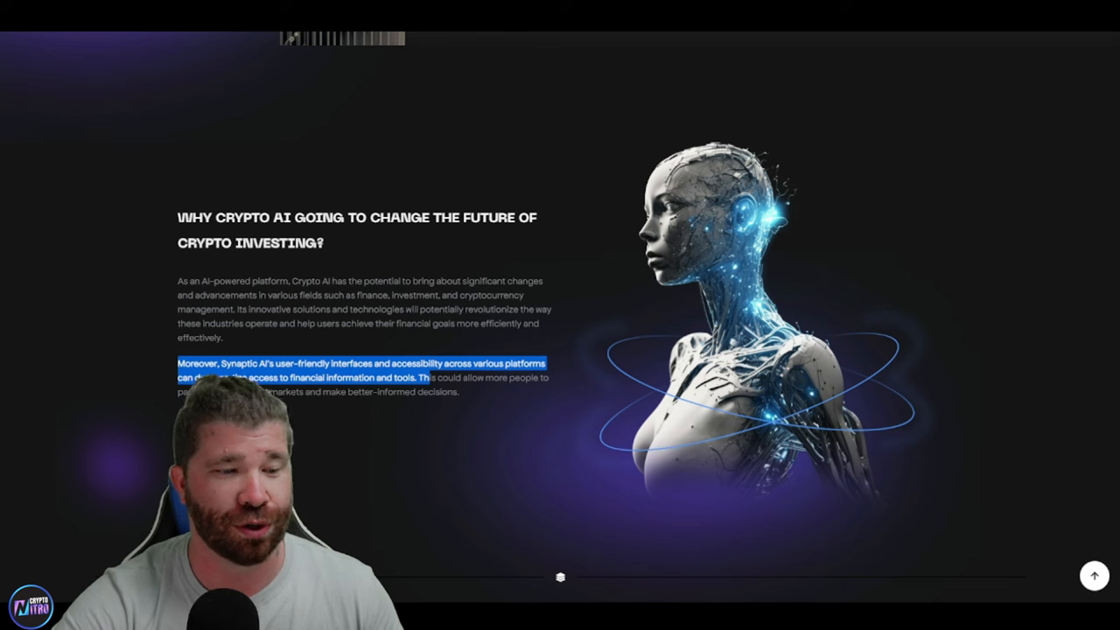
scroll(down, 3)
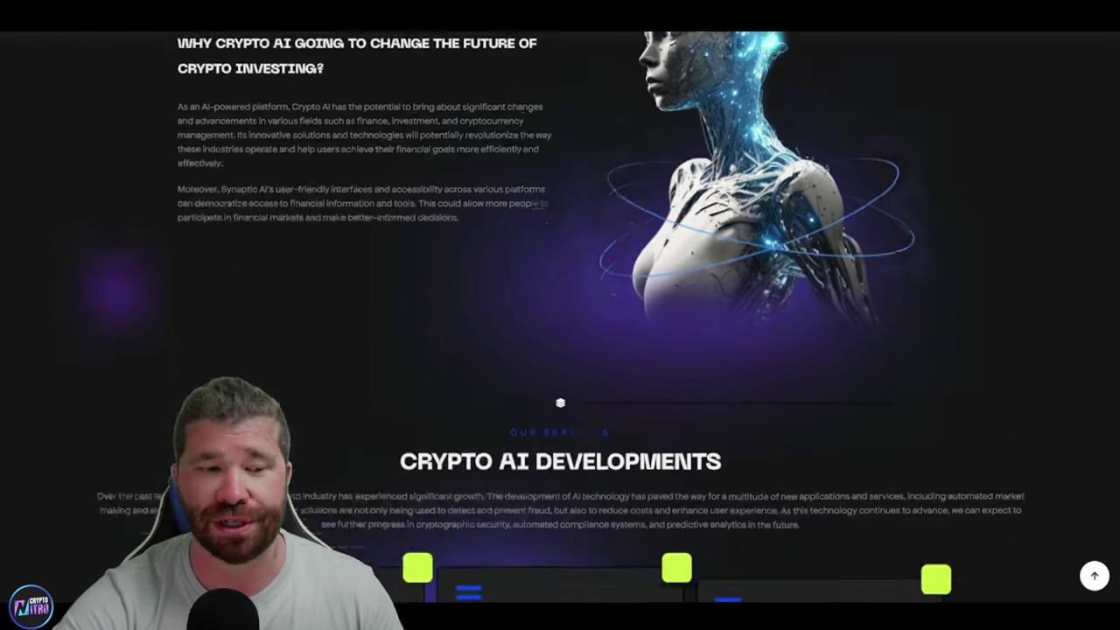
Scroll to Crypto AI Developments and select the Project Analysis card's text
scroll(down, 3)
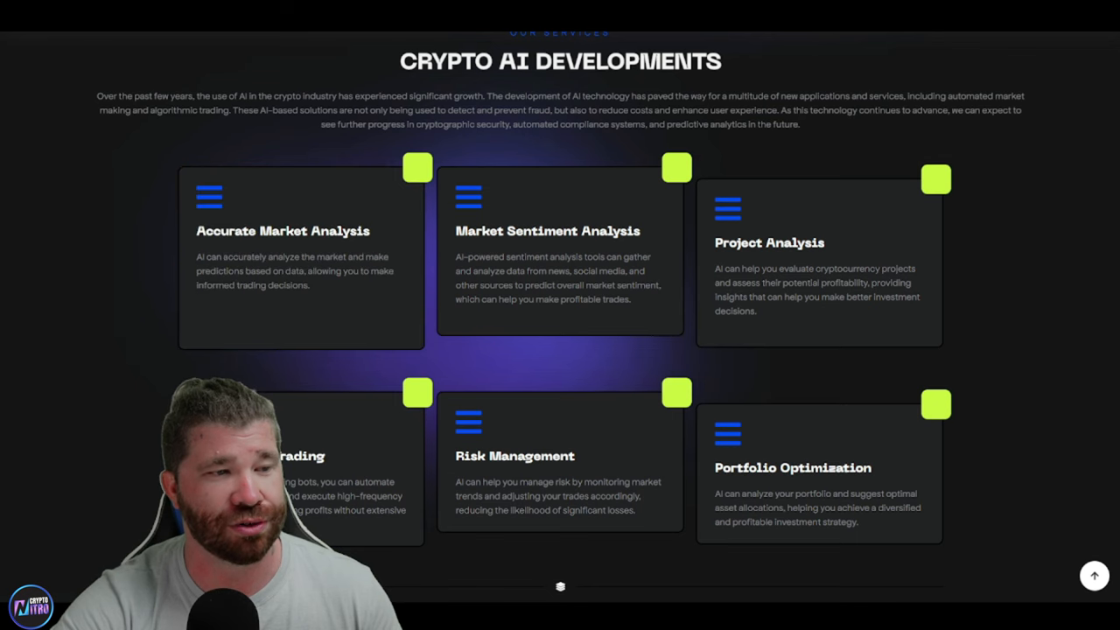
mouse_move(559, 254)
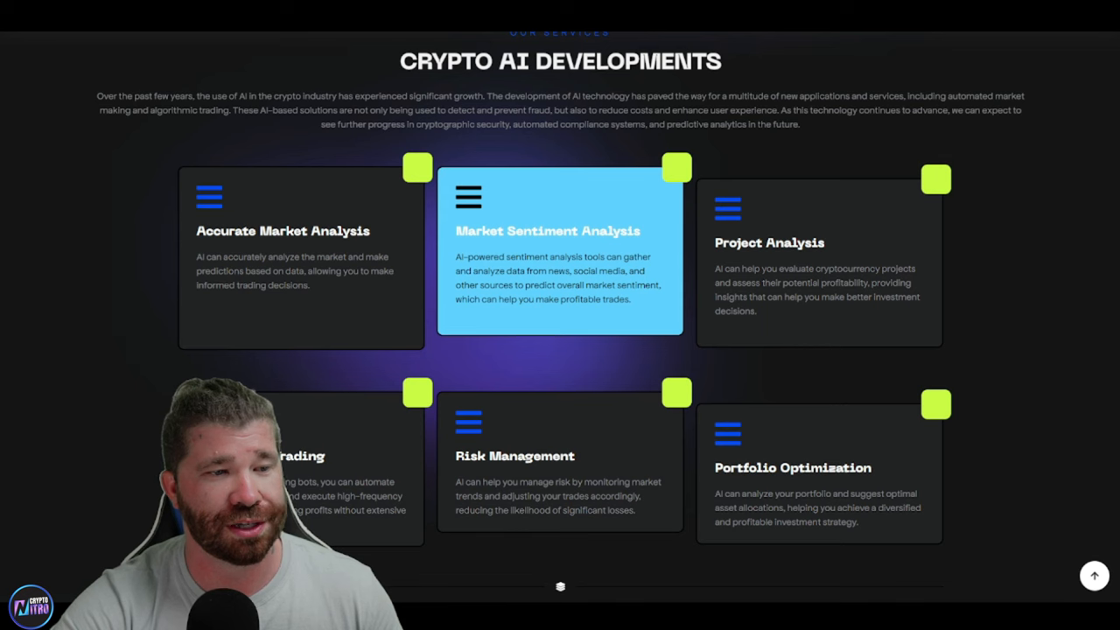
double_click(547, 231)
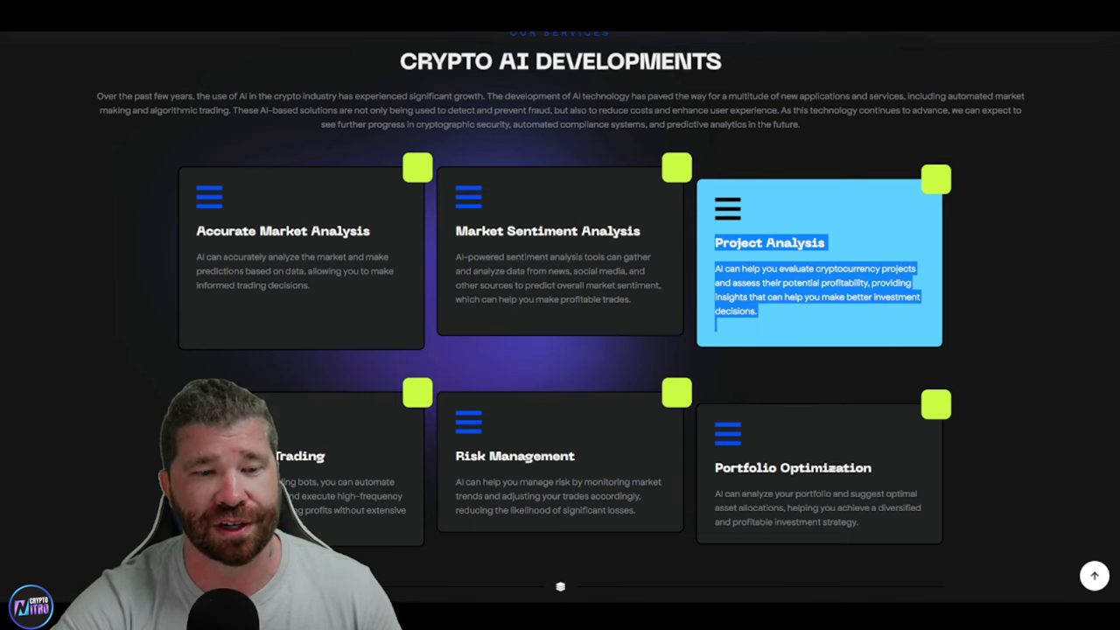
mouse_move(302, 473)
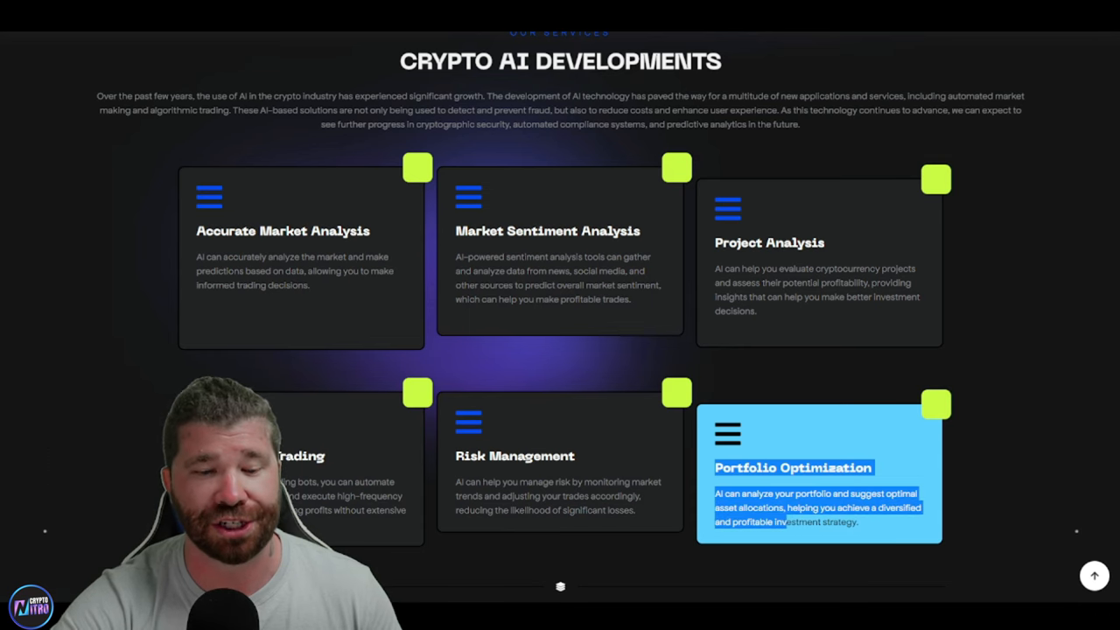
Scroll down to the Tokenomics section with $CAI ticker, 3% fees and 100 million supply
scroll(down, 3)
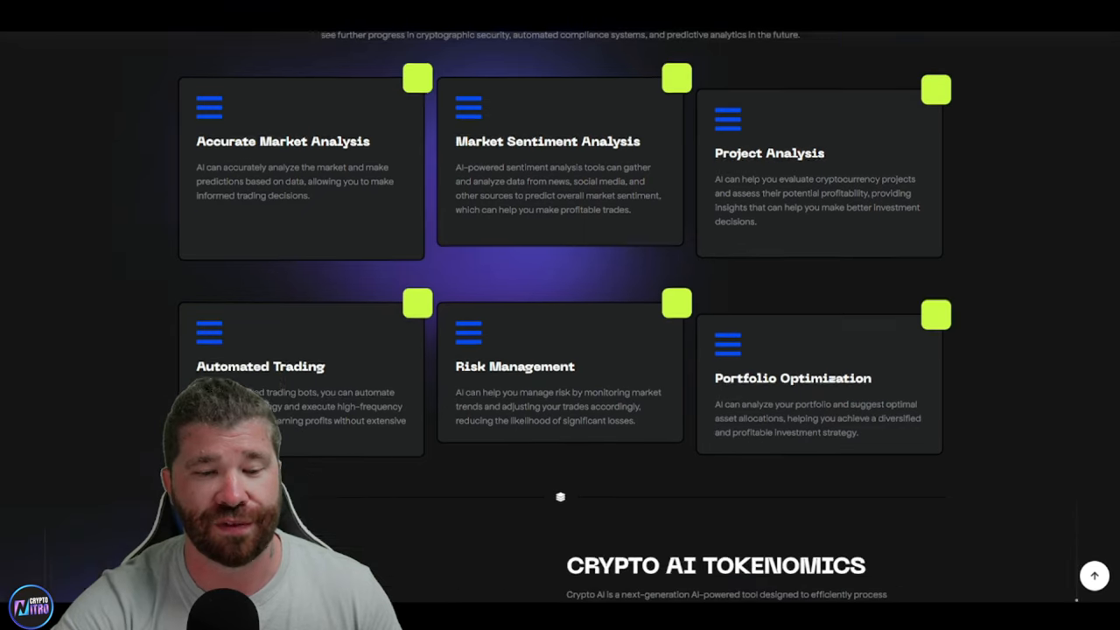
scroll(down, 3)
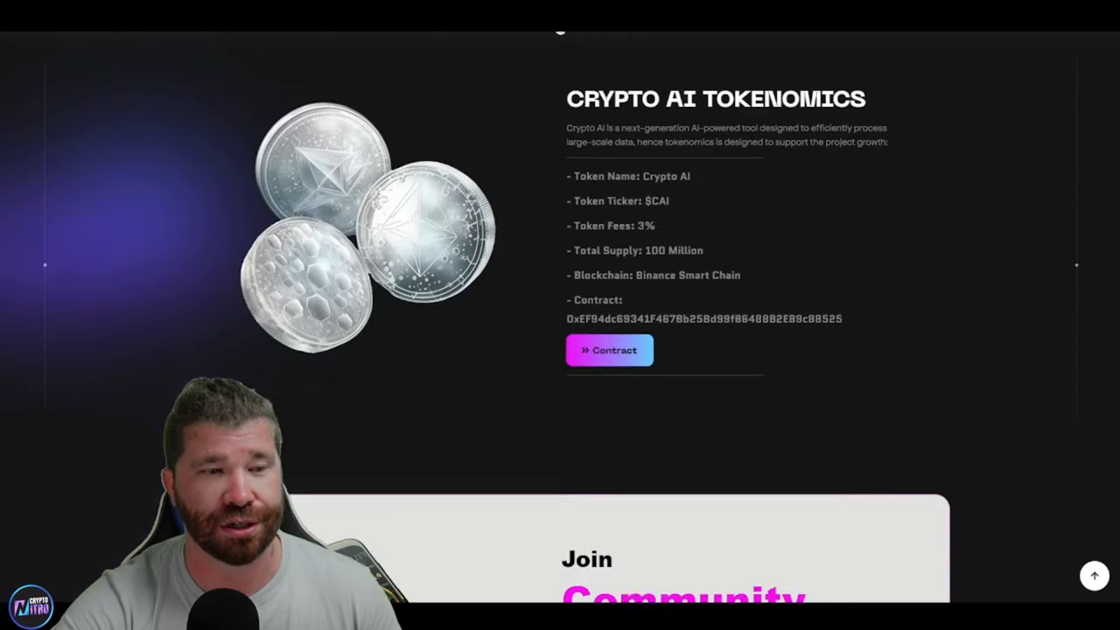
scroll(down, 3)
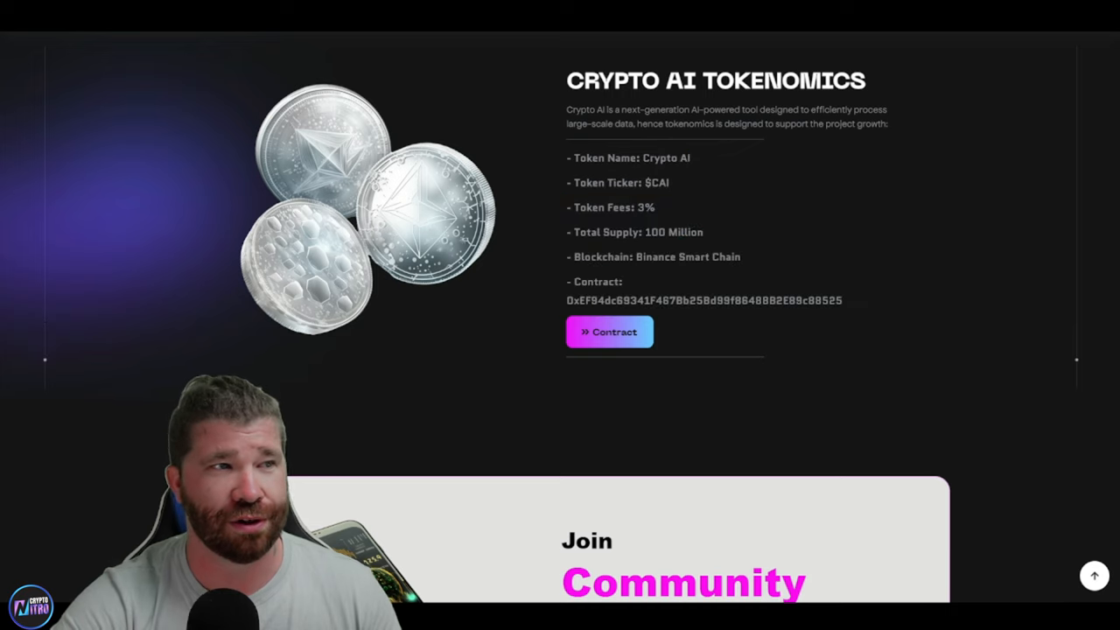
Open the token contract on BscScan and review its three transactions
click(609, 331)
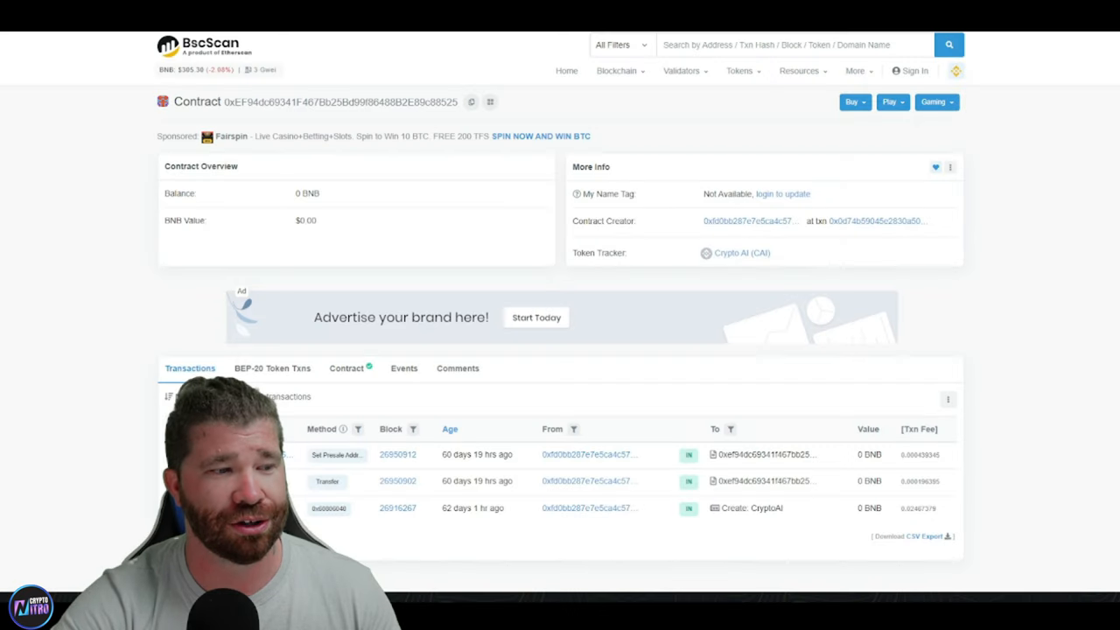
scroll(down, 3)
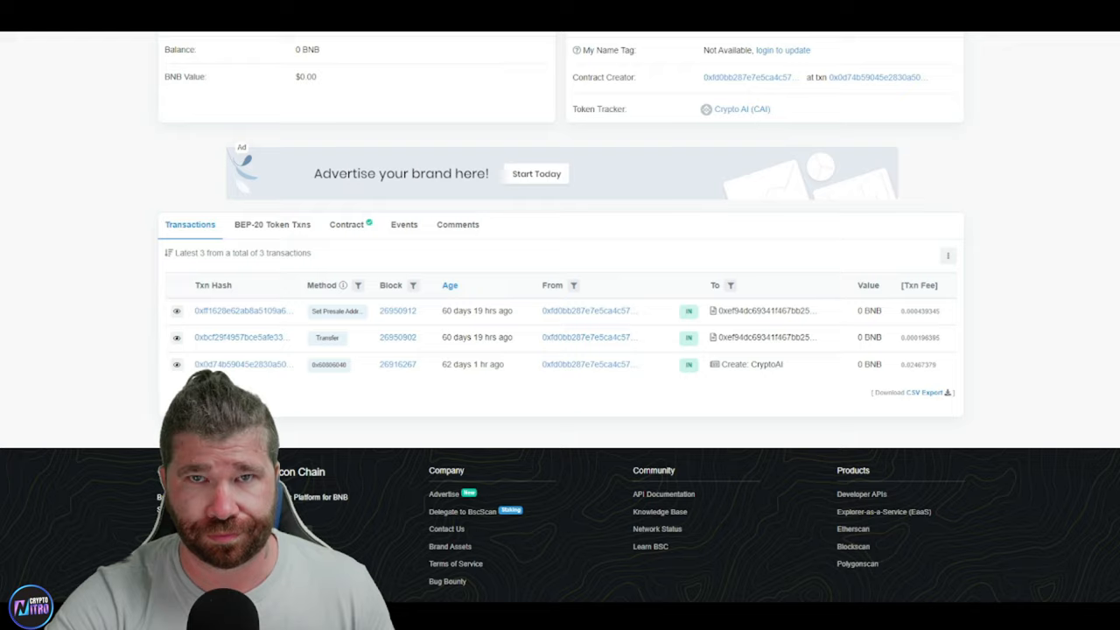
scroll(up, 3)
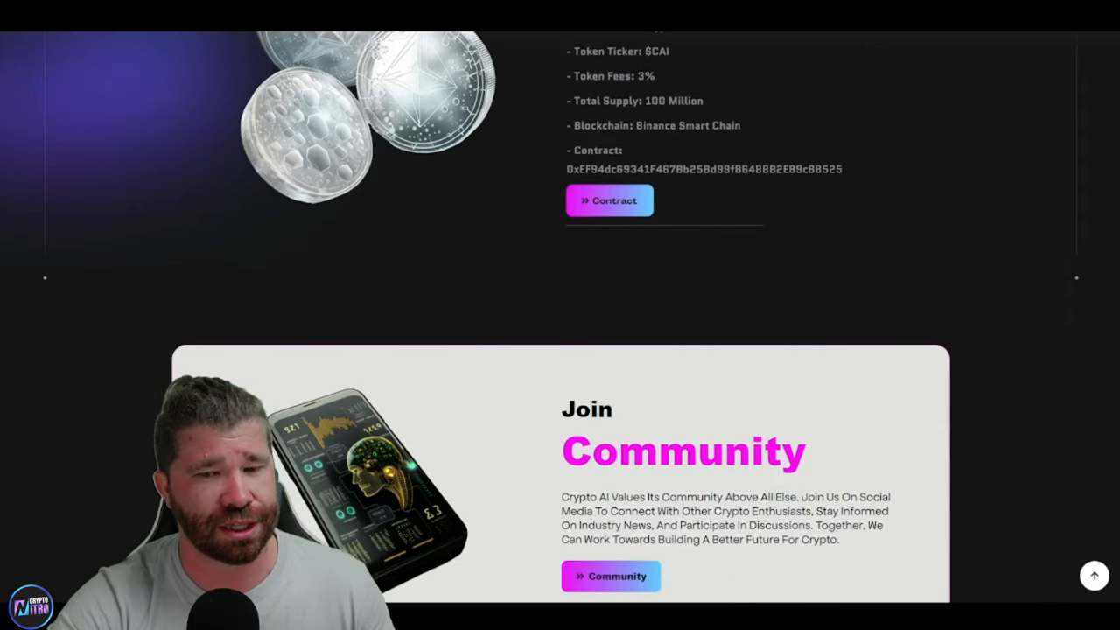
Scroll past the SAFU/AUDIT/KYC badges and PancakeSwap listing banner to Partners and Supporters
scroll(down, 3)
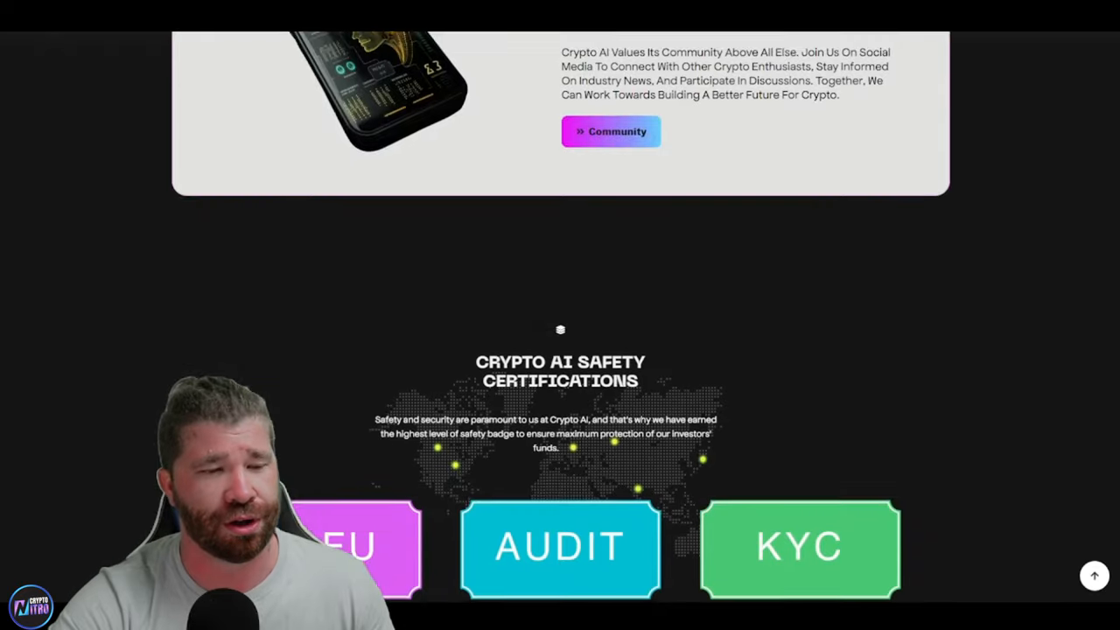
scroll(down, 3)
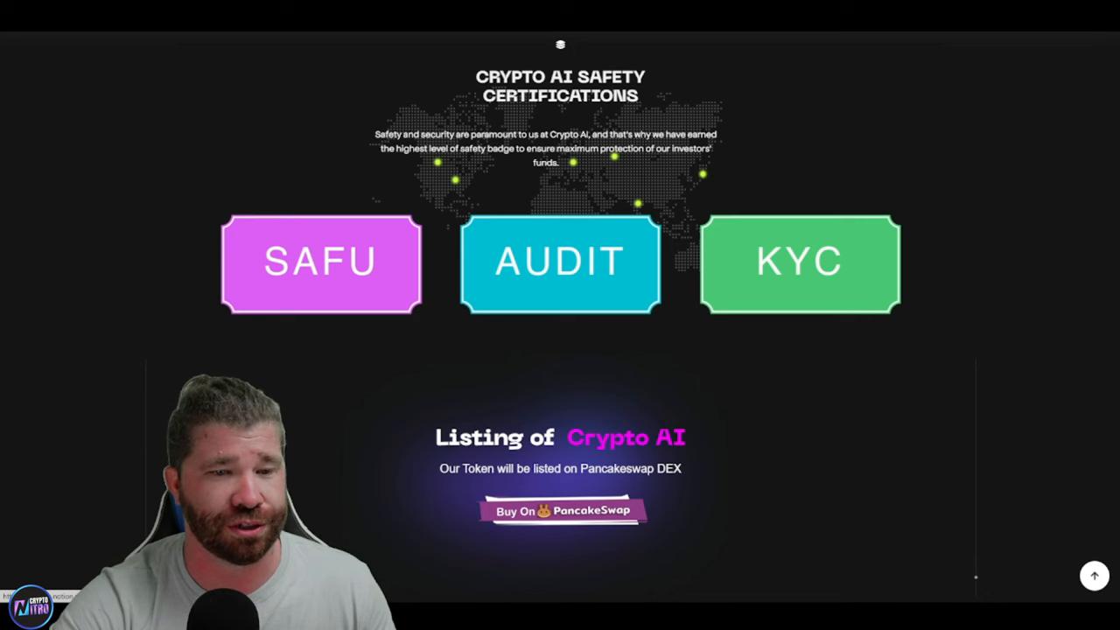
scroll(down, 3)
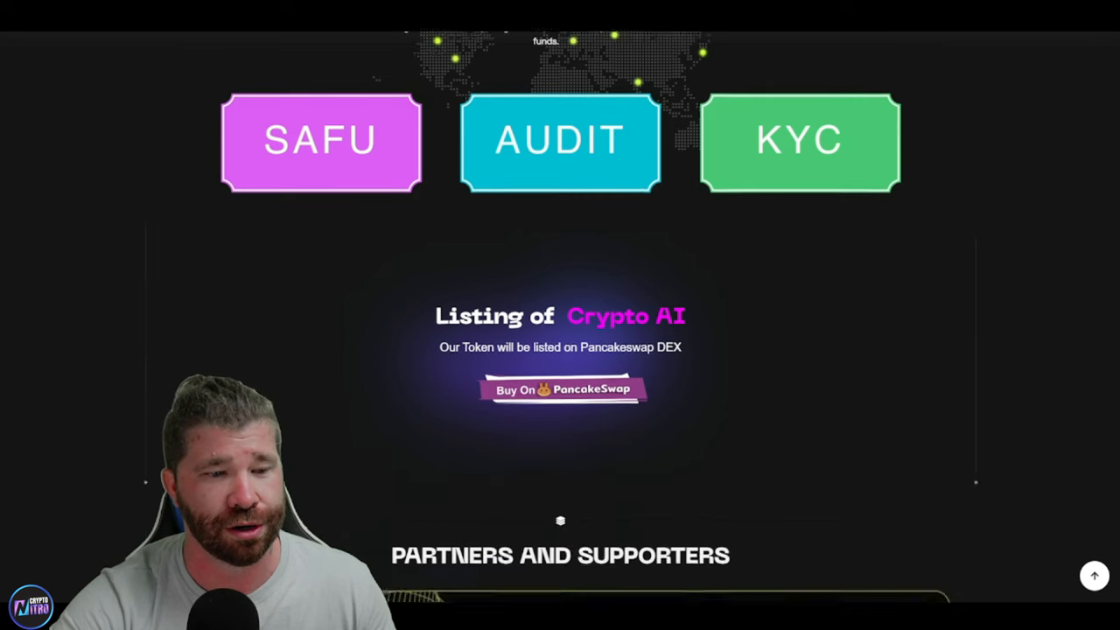
scroll(down, 3)
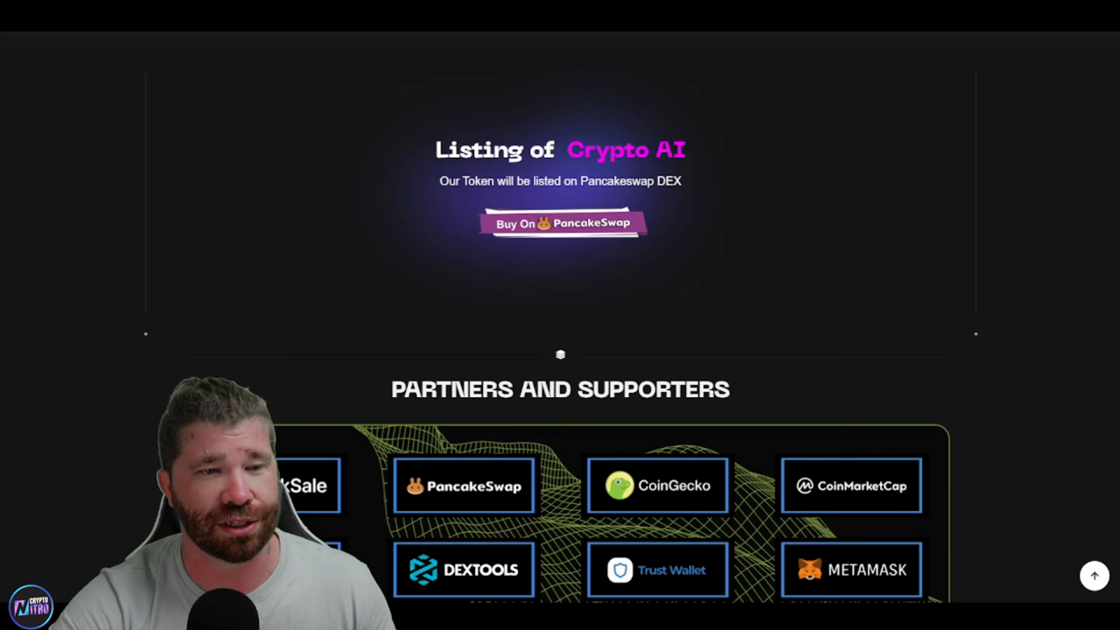
scroll(down, 3)
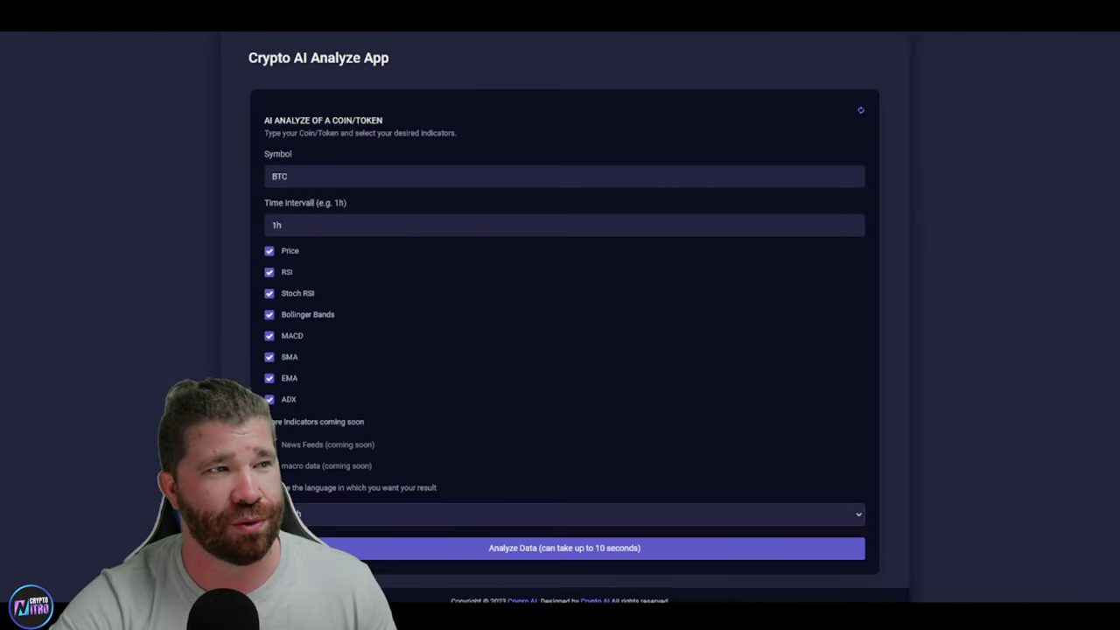
Run the AI analysis for BTC at 1h interval with all indicators checked
click(269, 399)
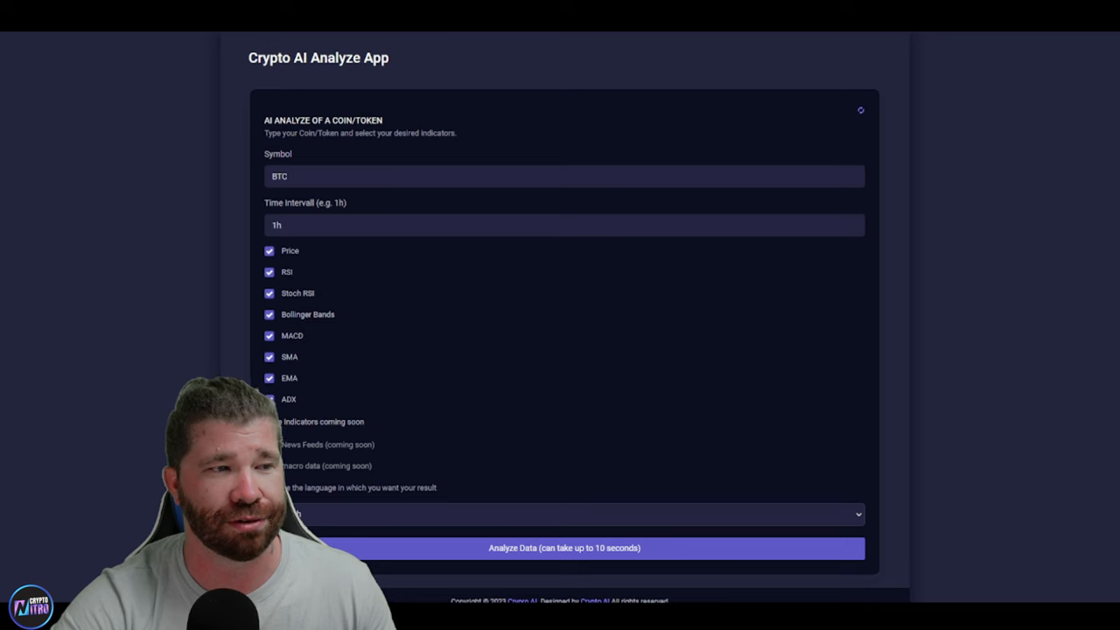
scroll(up, 3)
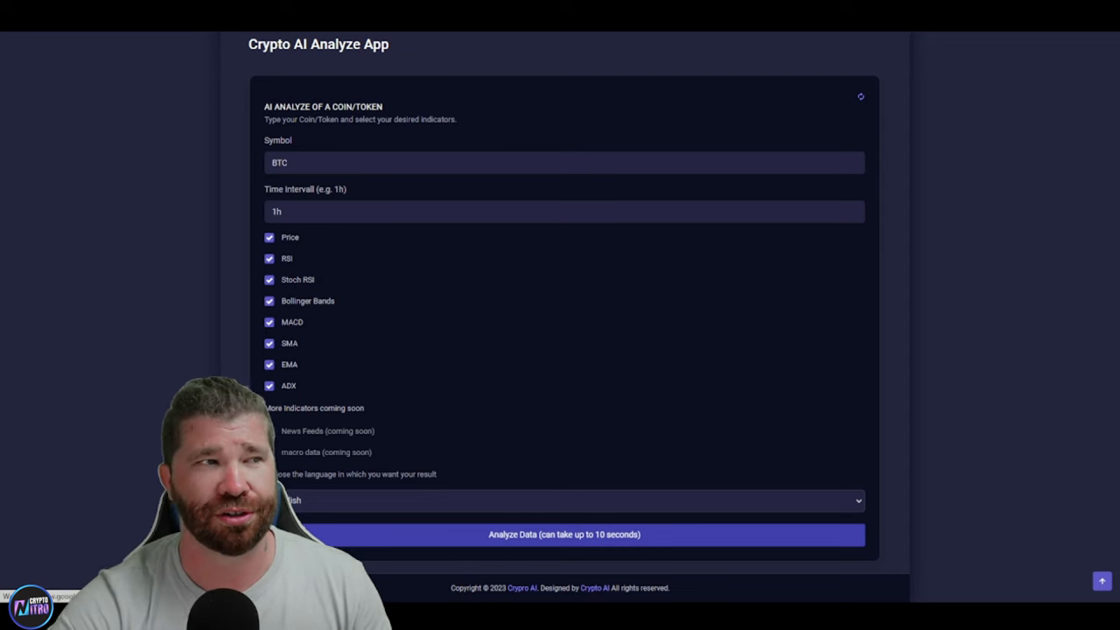
click(564, 533)
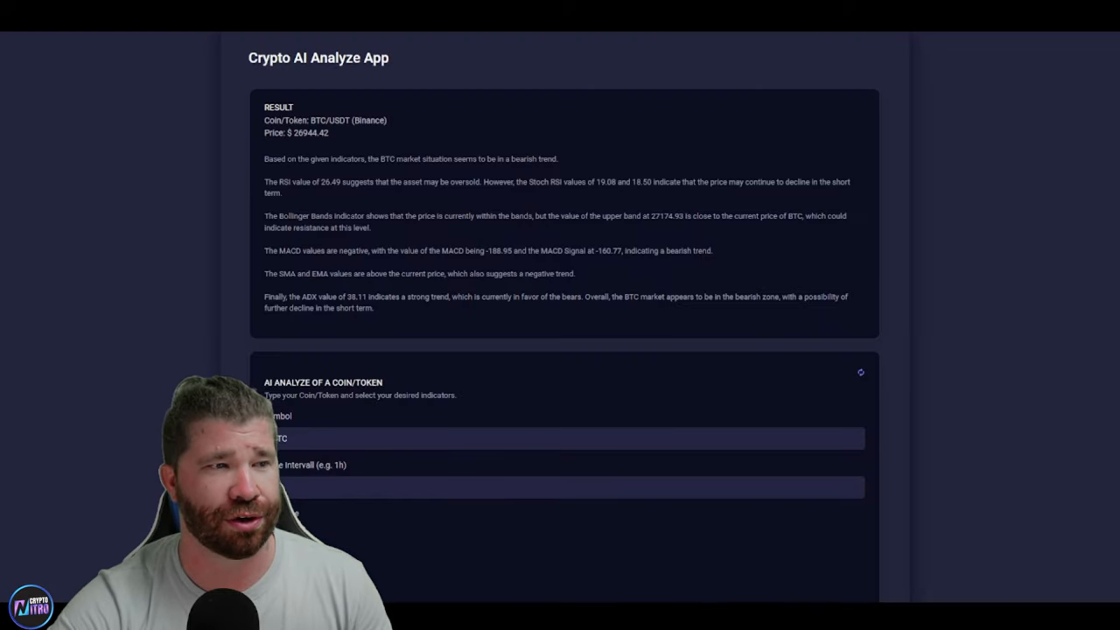
double_click(298, 120)
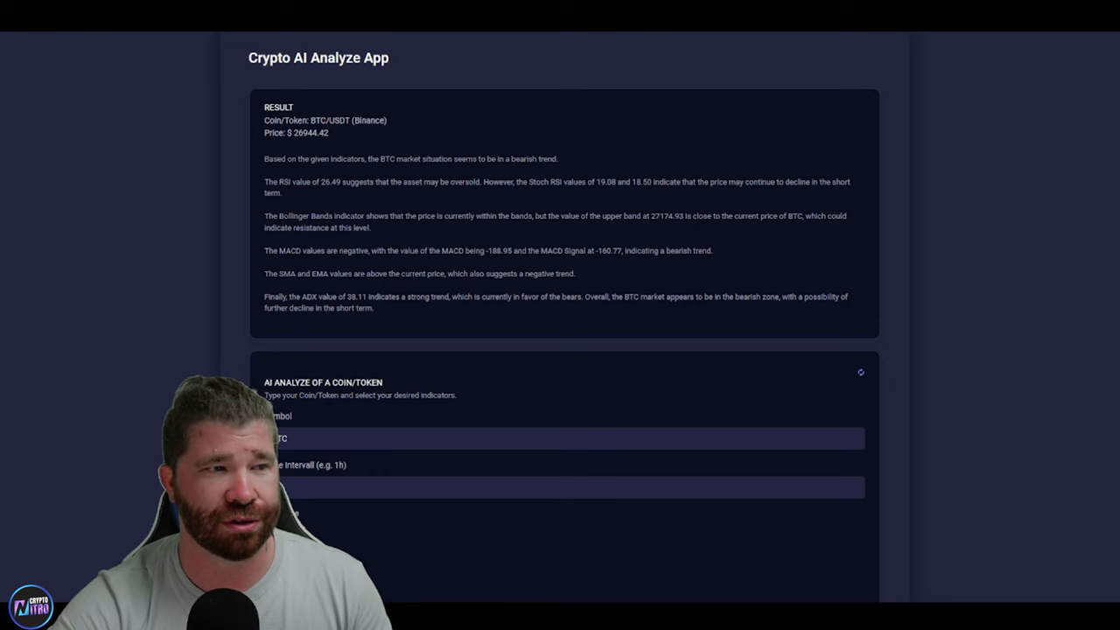
double_click(273, 158)
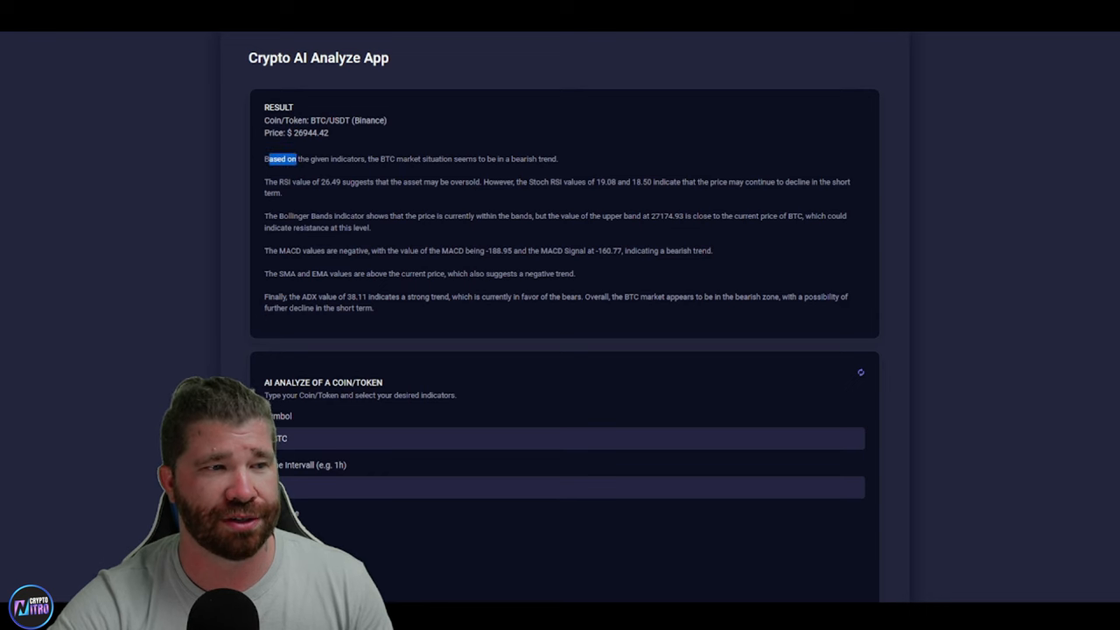
drag(293, 158, 467, 159)
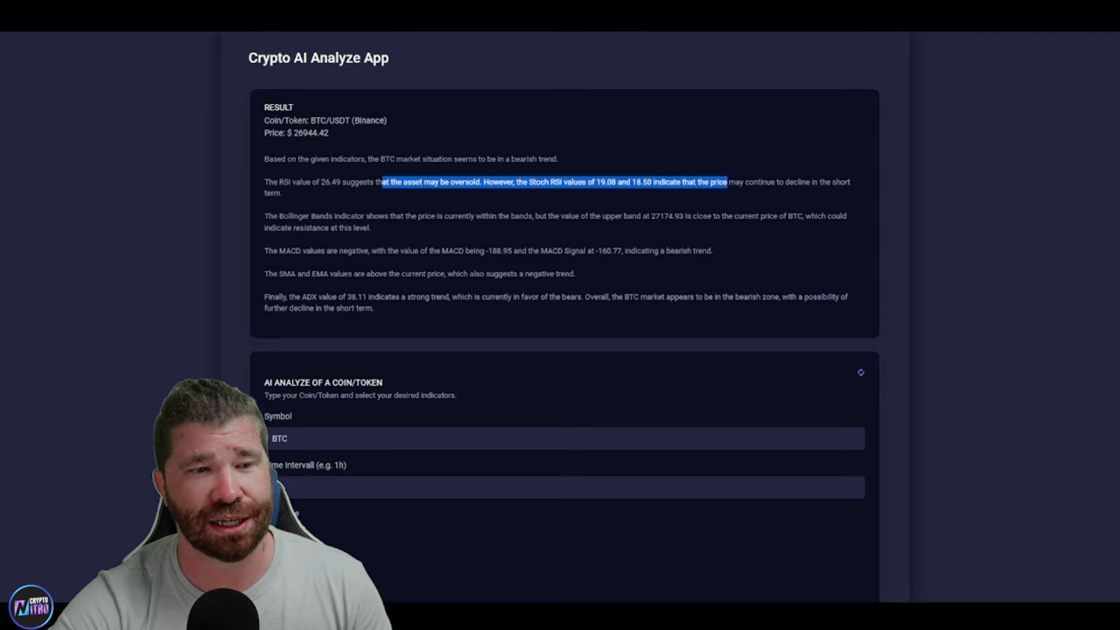
drag(726, 182, 280, 193)
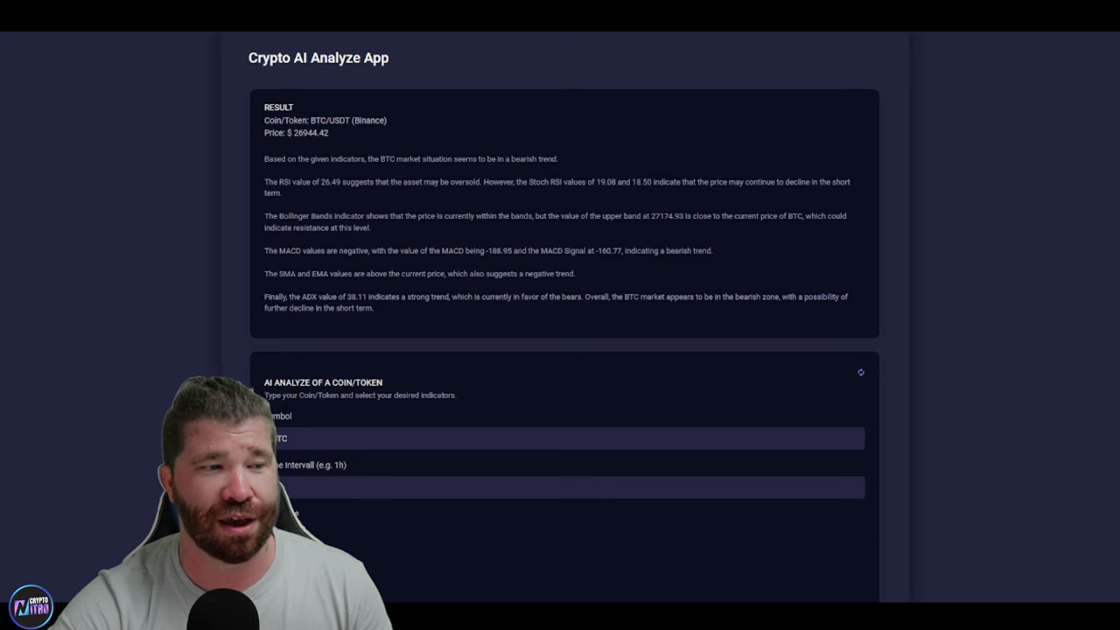
drag(281, 250, 348, 250)
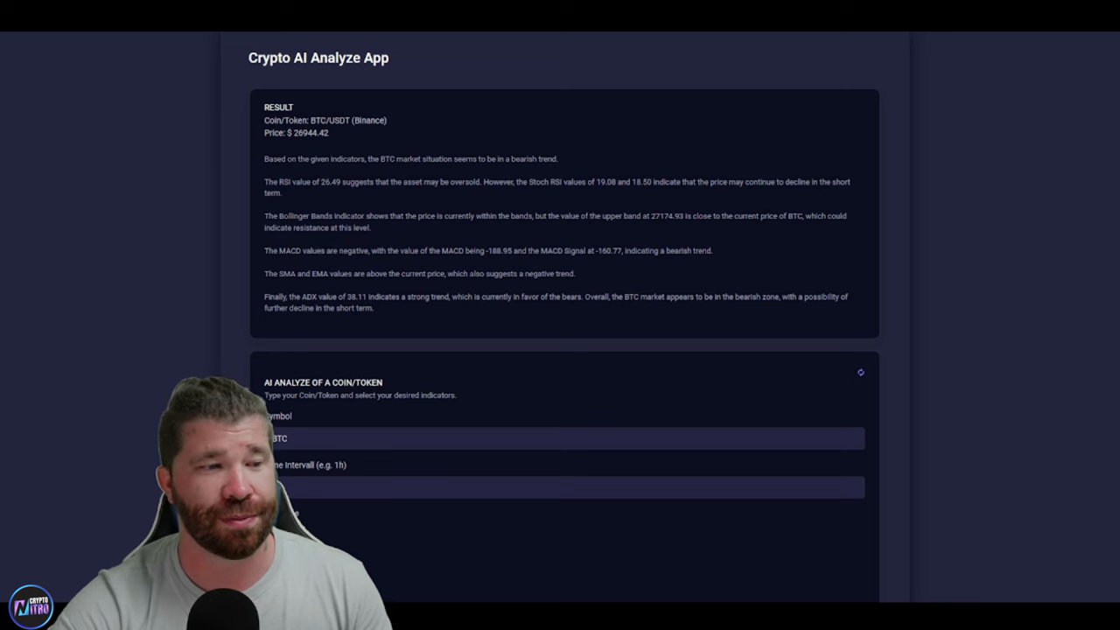
drag(282, 273, 444, 273)
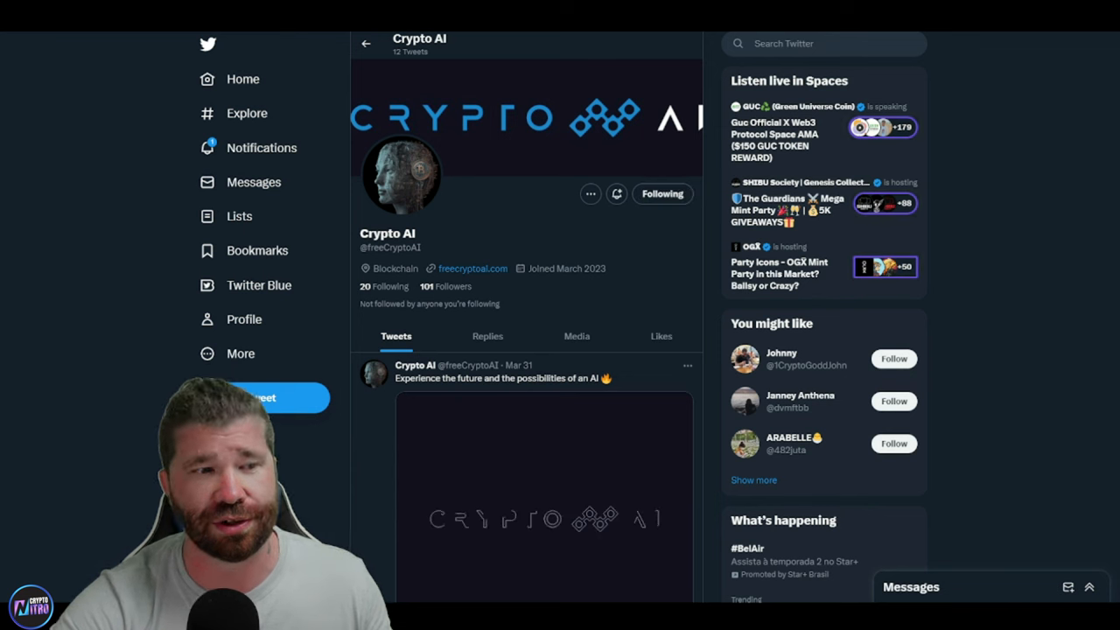
scroll(down, 3)
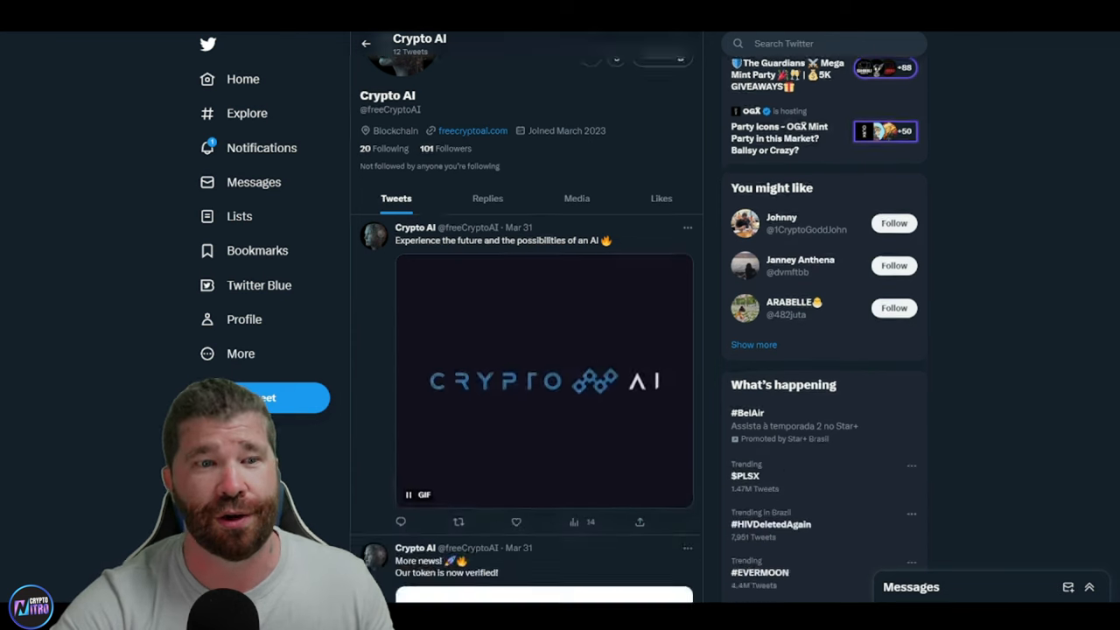
scroll(down, 3)
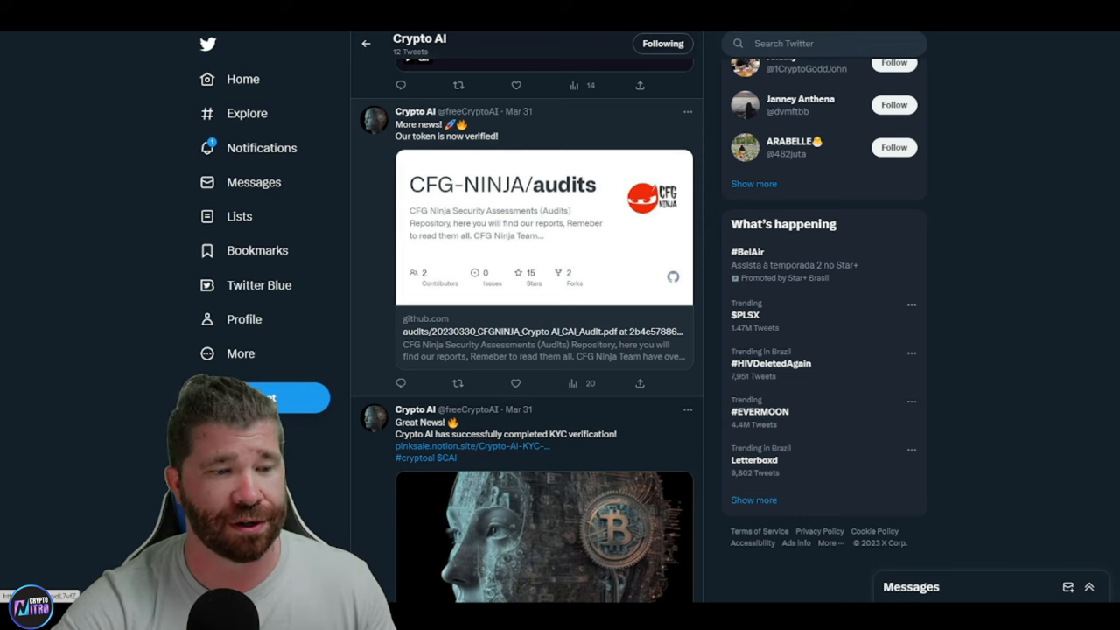
scroll(down, 3)
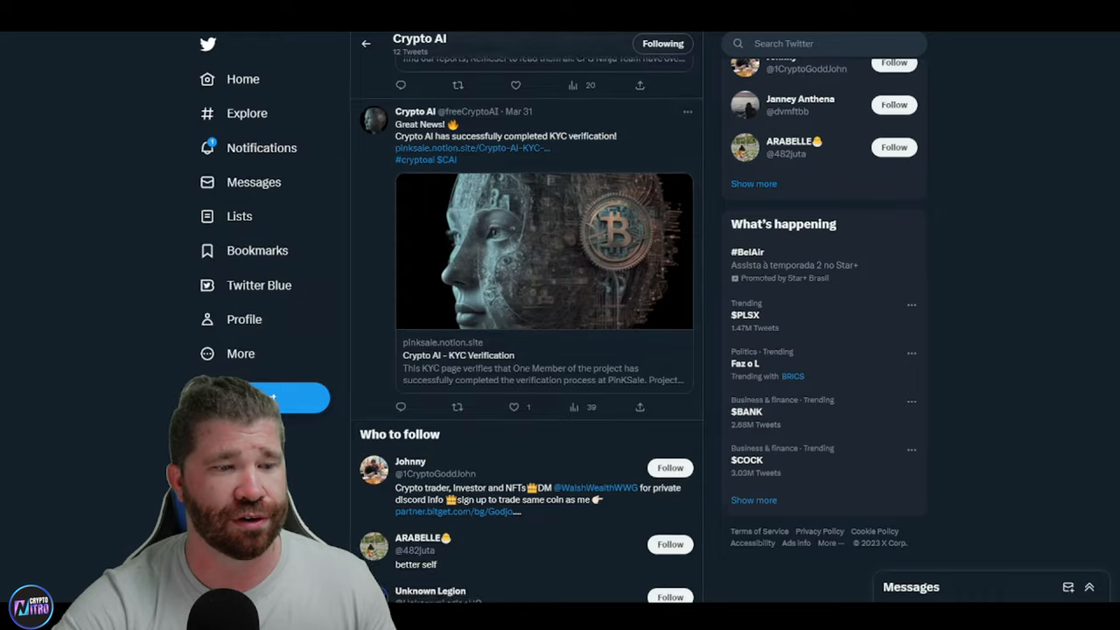
scroll(up, 3)
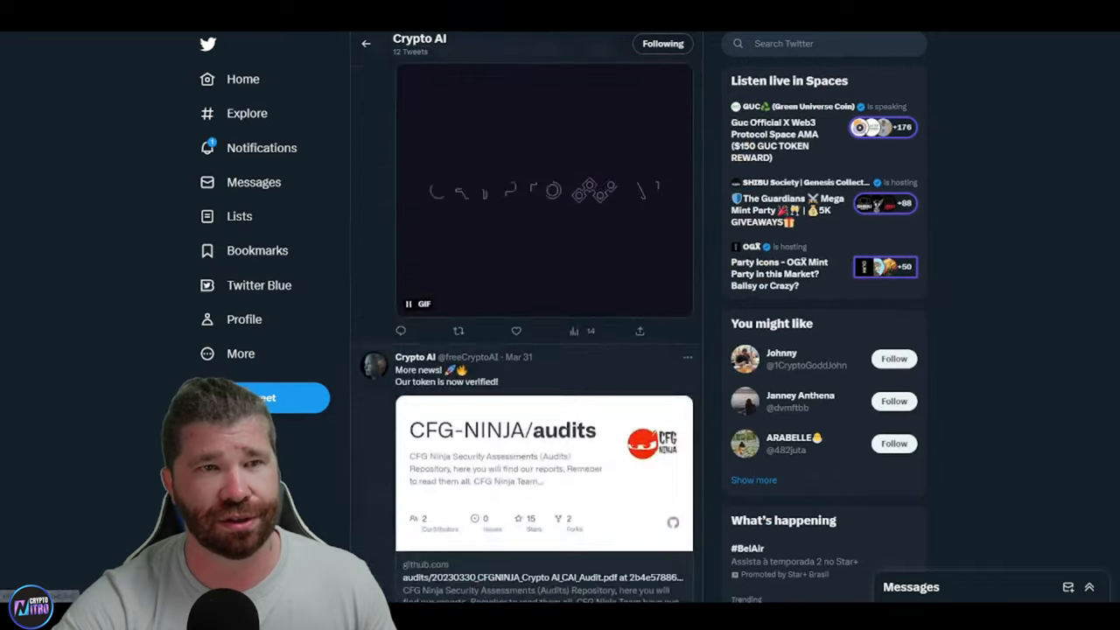